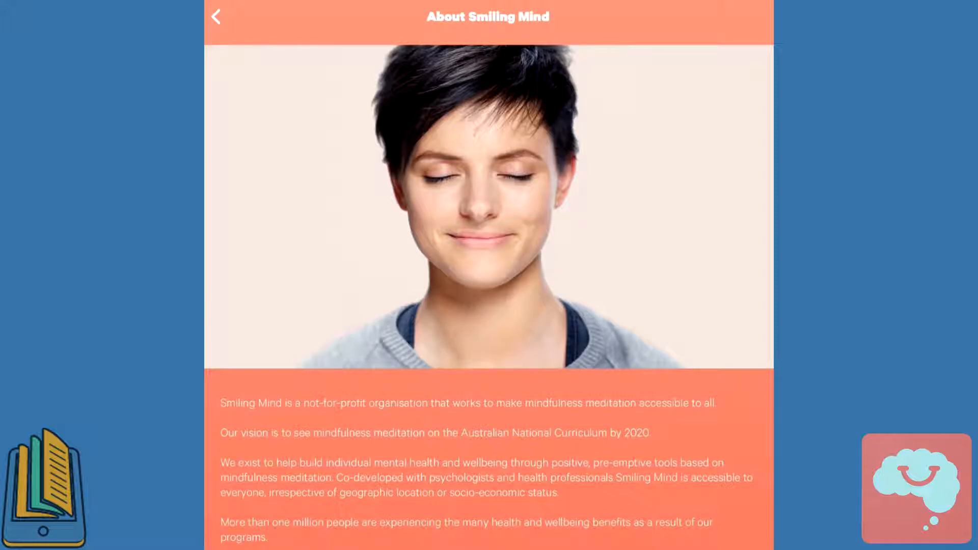
# Step: Go back from About Smiling Mind to the My Programs list showing the Introduction program
pyautogui.click(215, 16)
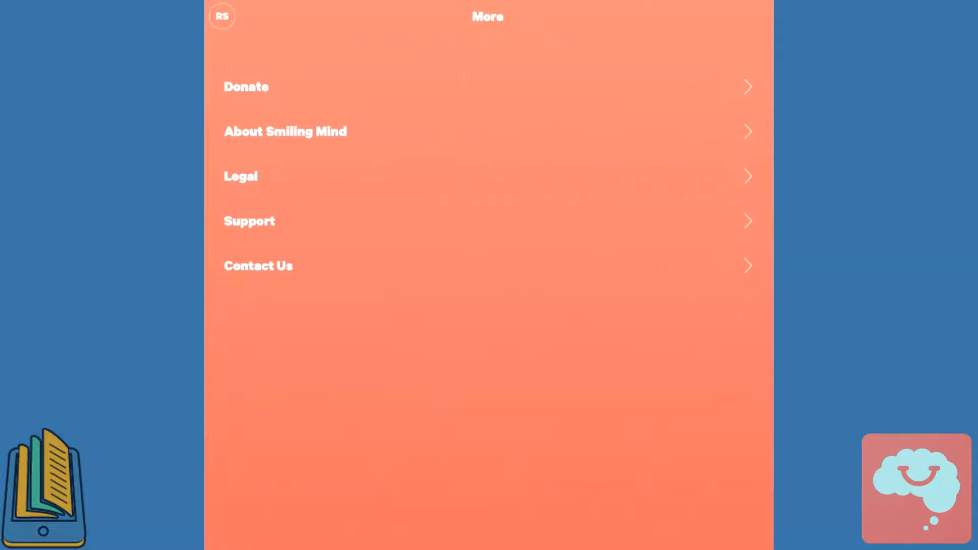
pyautogui.click(399, 536)
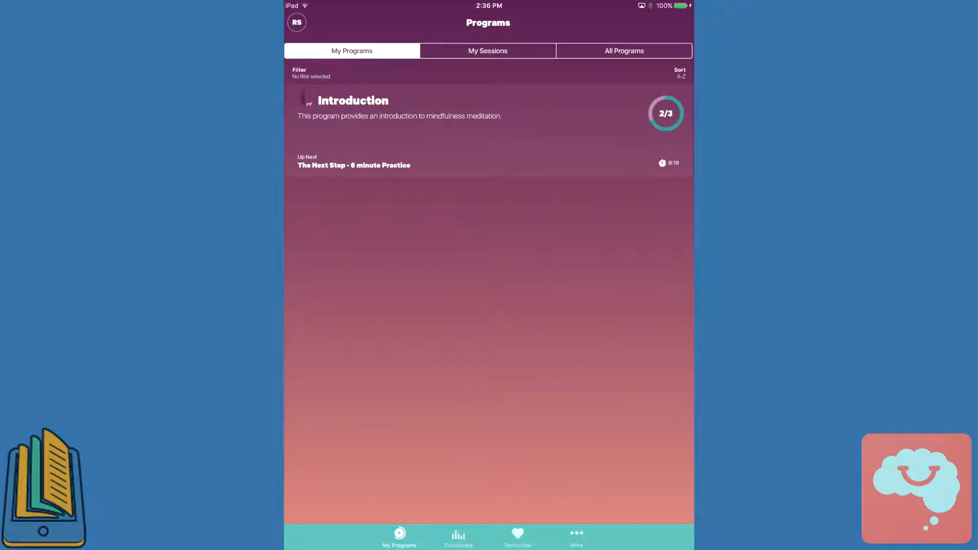
# Step: Show the Dashboard with this week's 2 sessions, streak and Up Next practices
pyautogui.click(353, 101)
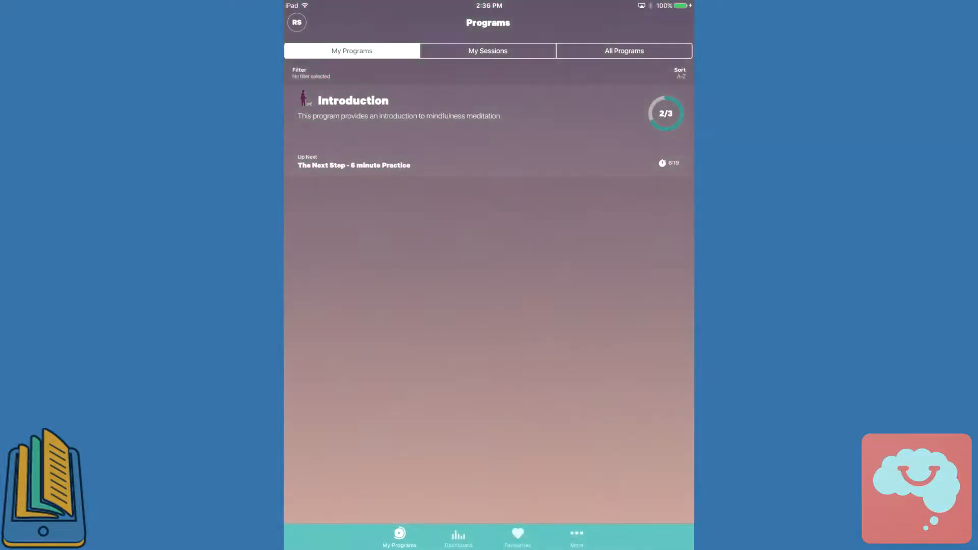
pyautogui.click(458, 536)
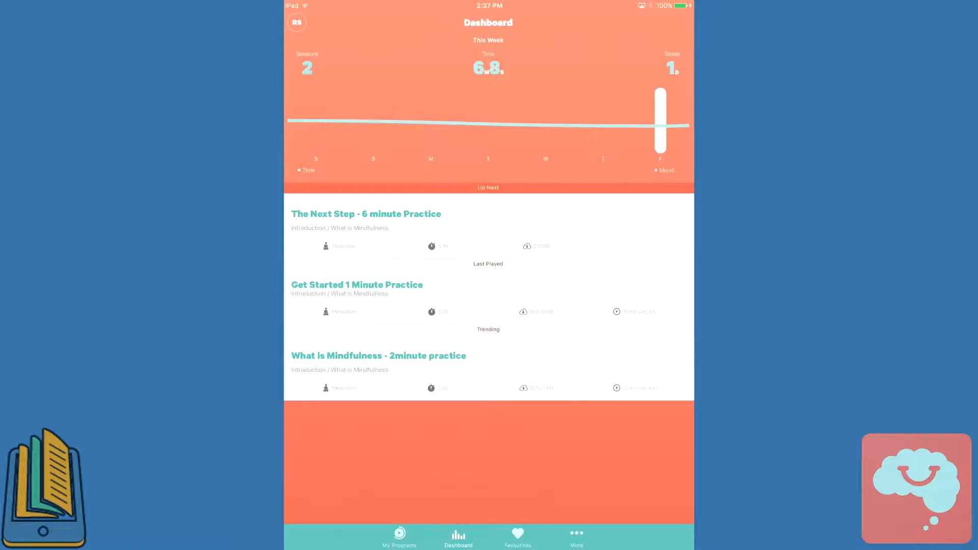
pyautogui.click(399, 535)
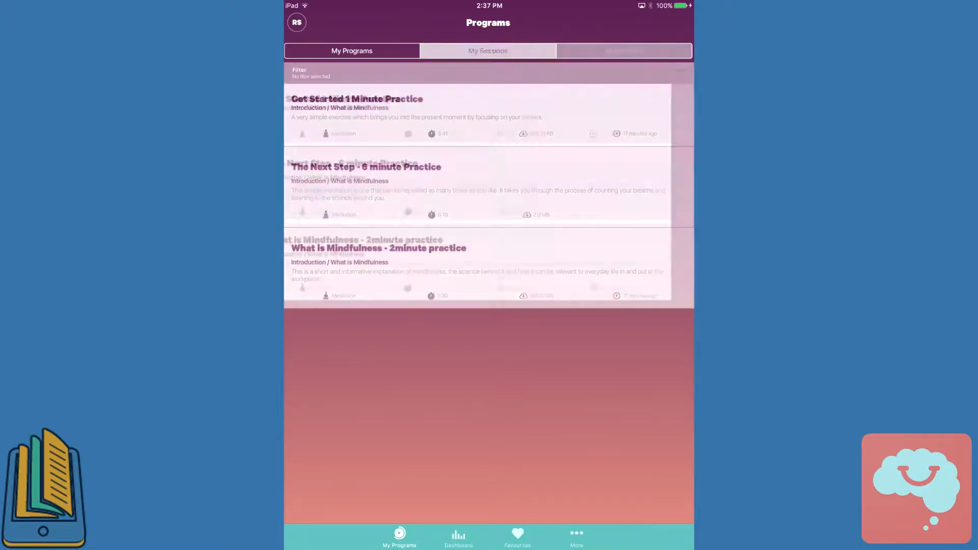
pyautogui.click(623, 51)
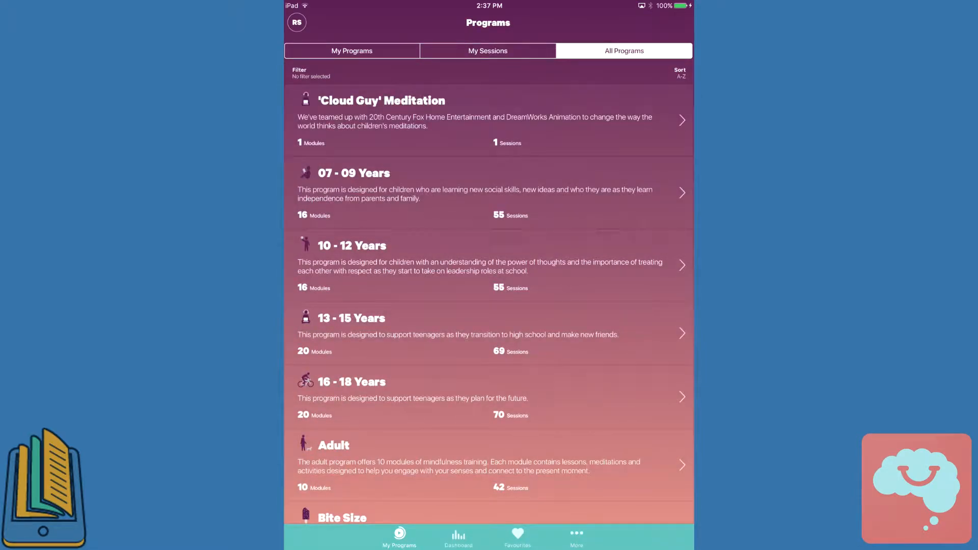
pyautogui.click(517, 537)
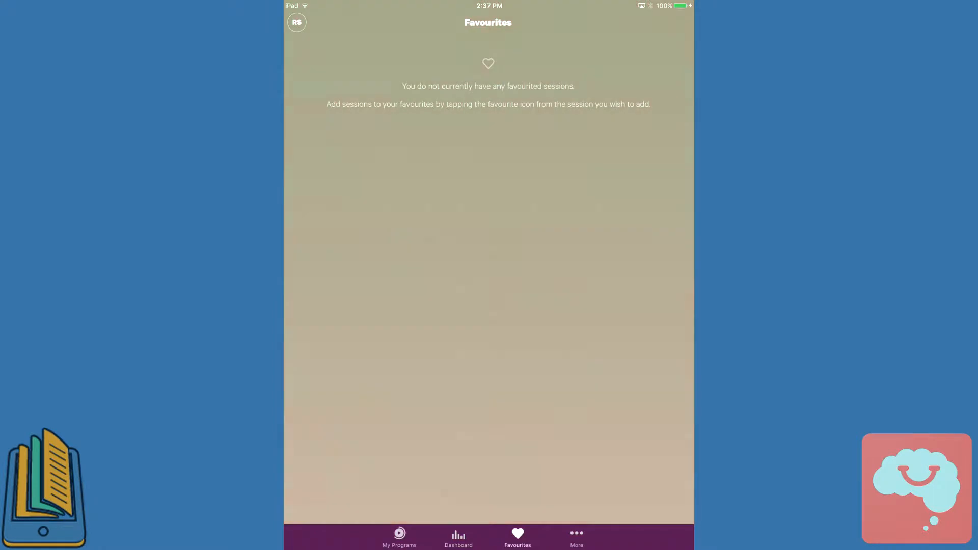
pyautogui.click(457, 537)
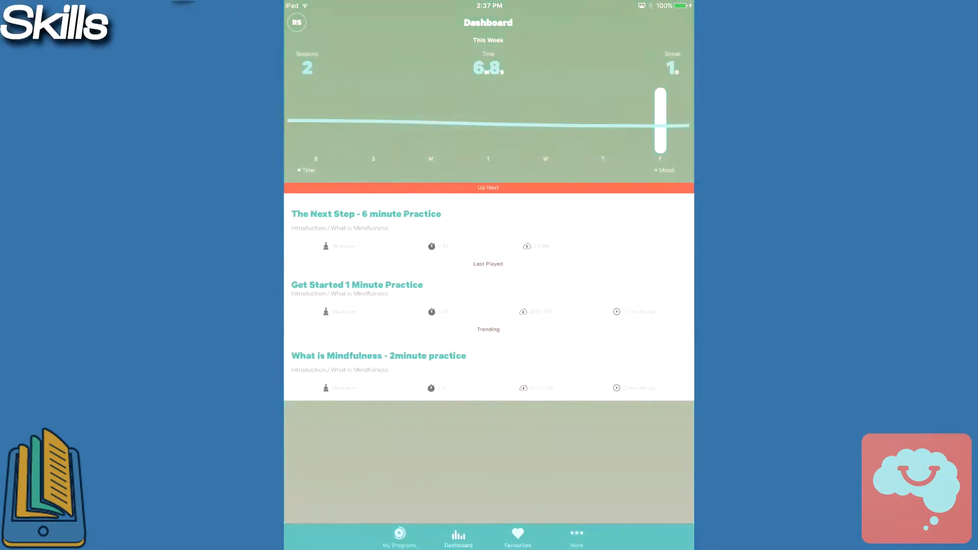